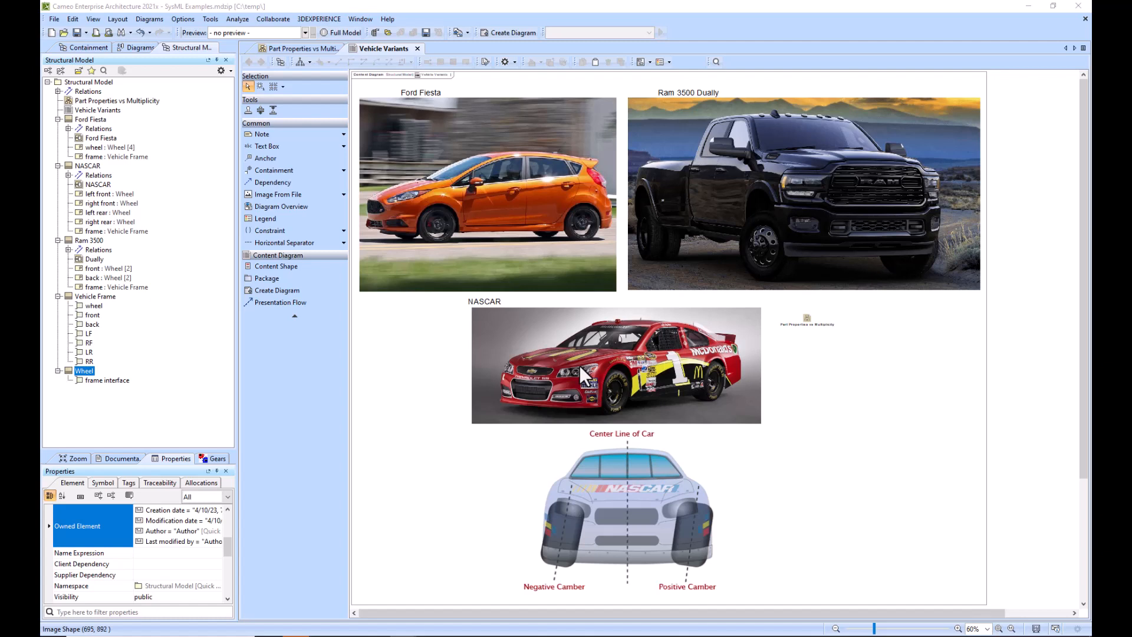
{"action": "mouse_move", "coordinate": [629, 129]}
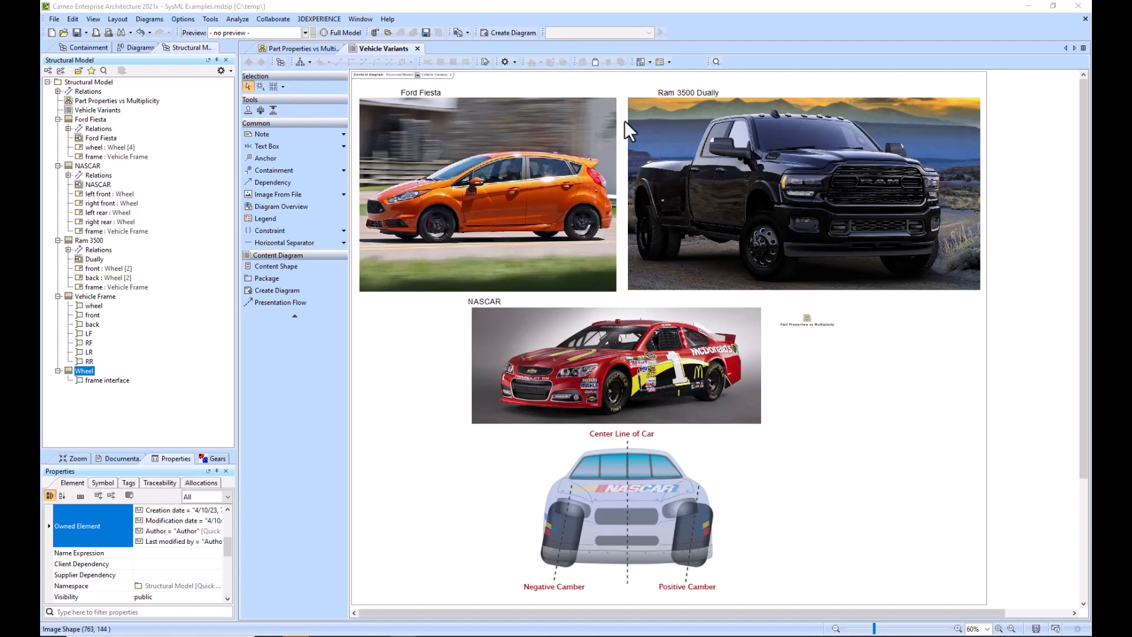
{"action": "mouse_move", "coordinate": [550, 329]}
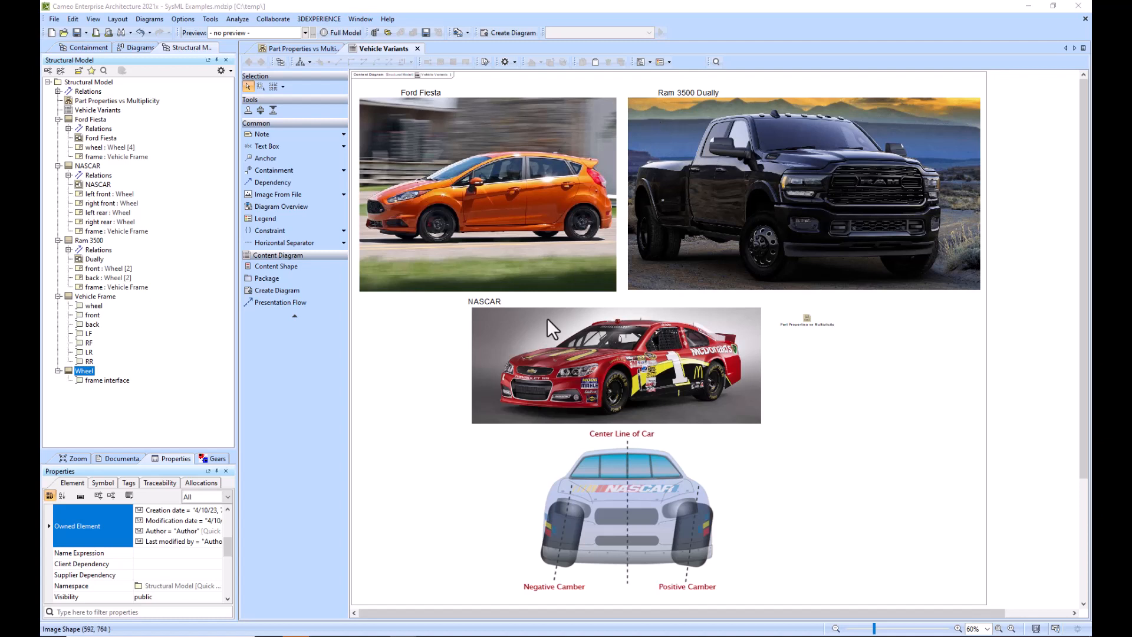
{"action": "mouse_move", "coordinate": [509, 274]}
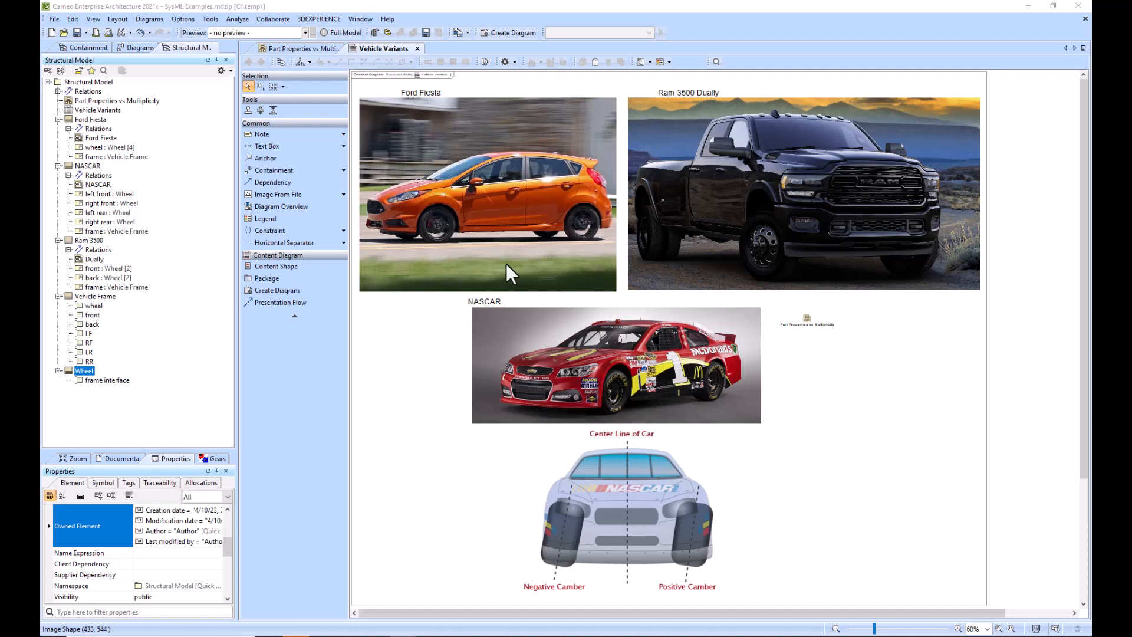
{"action": "mouse_move", "coordinate": [724, 259]}
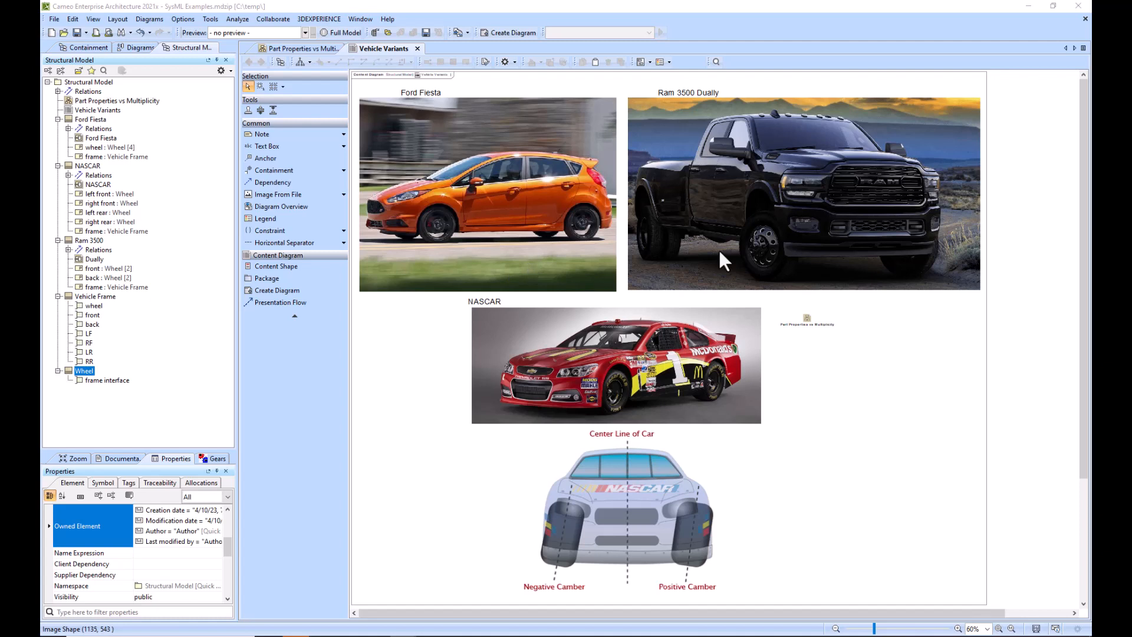
{"action": "mouse_move", "coordinate": [598, 368]}
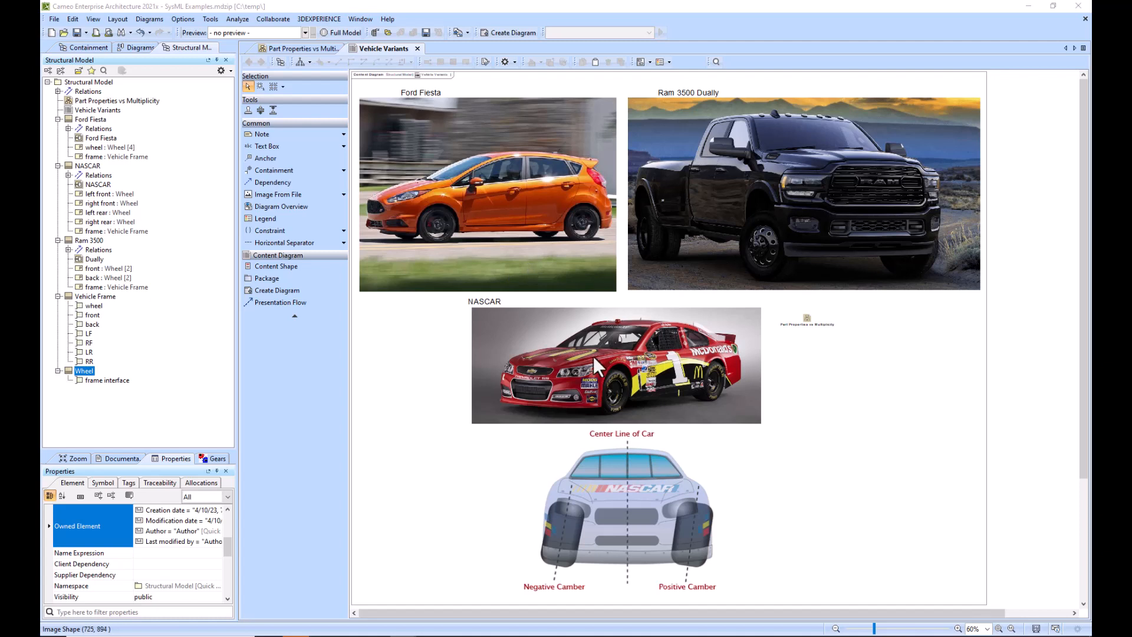
- Show the Part Properties vs Multiplicity BDD with Ford Fiesta, Ram 3500 and NASCAR blocks
{"action": "left_click", "coordinate": [296, 48]}
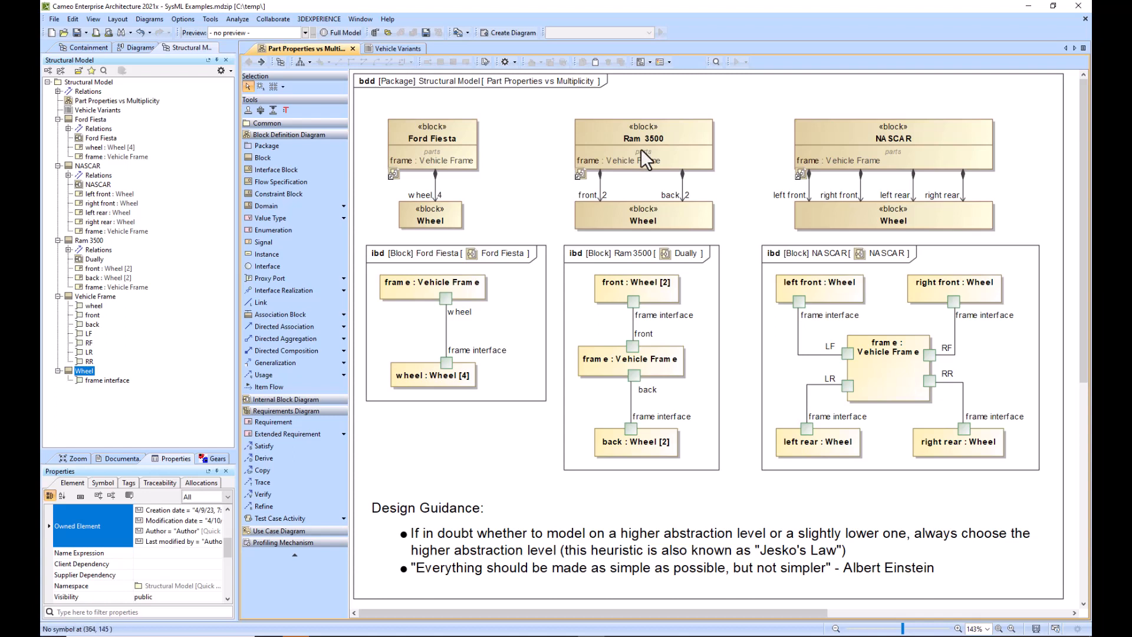
{"action": "mouse_move", "coordinate": [605, 205]}
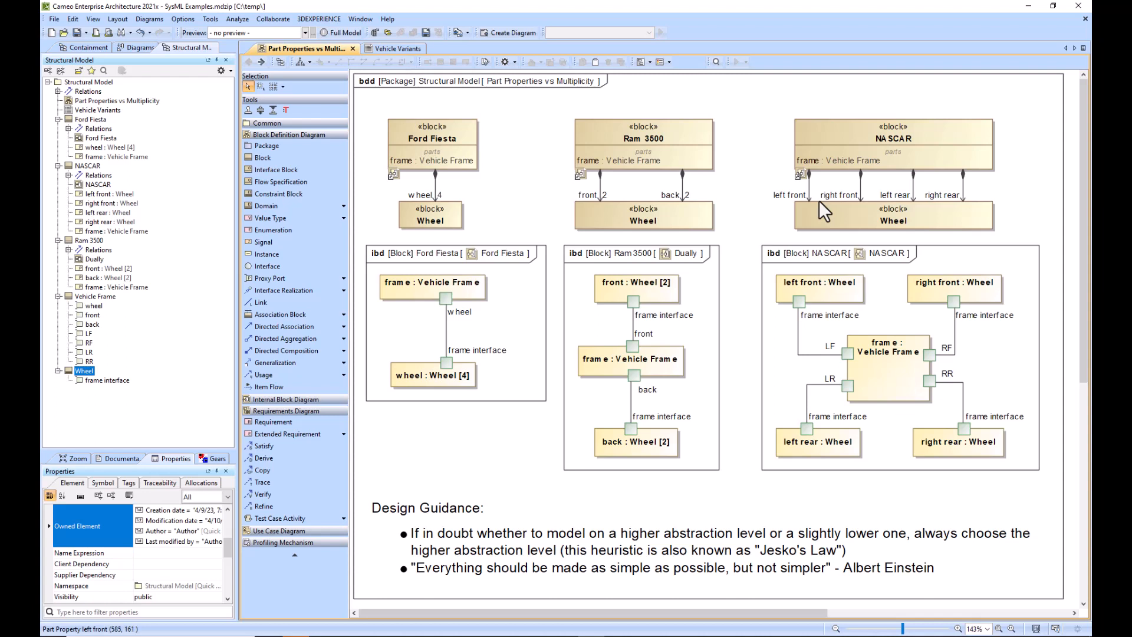
{"action": "mouse_move", "coordinate": [902, 214]}
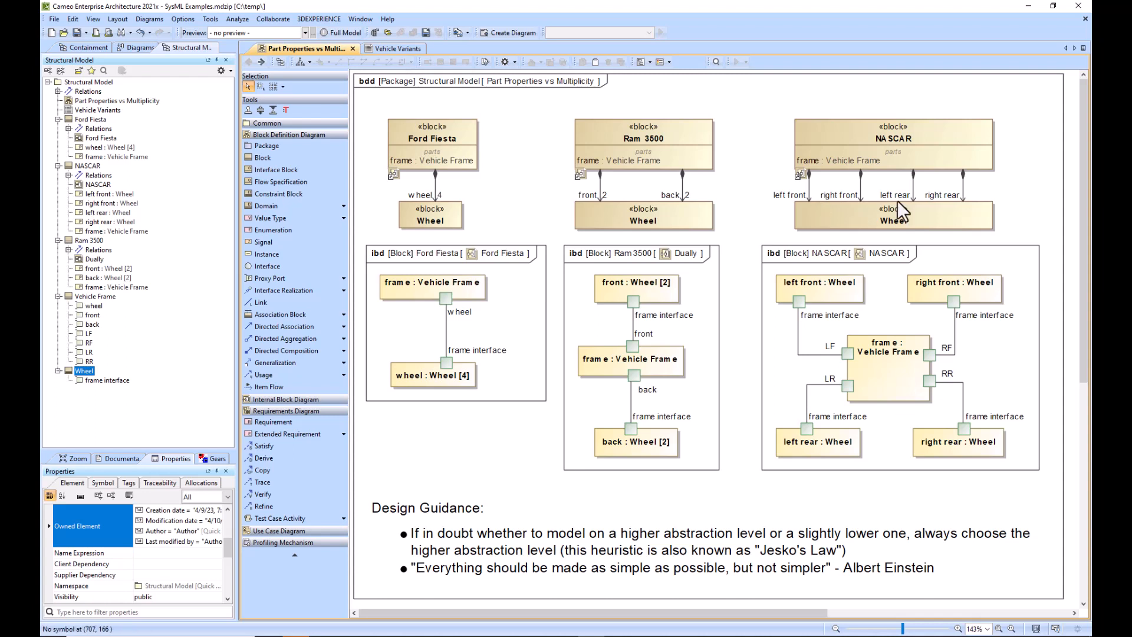
{"action": "mouse_move", "coordinate": [962, 211]}
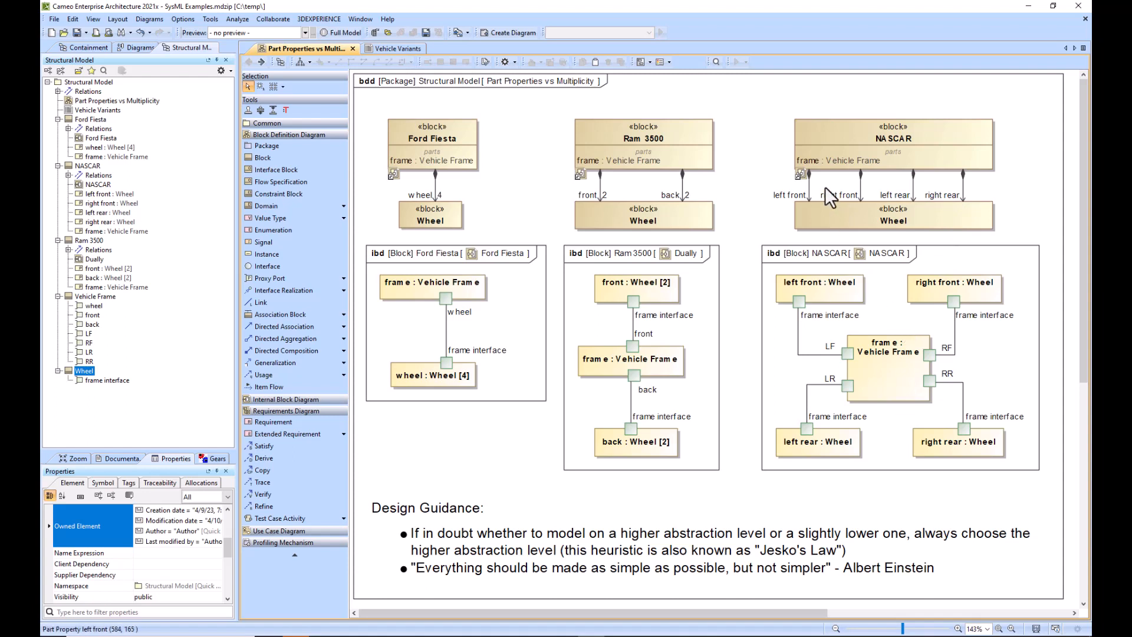
{"action": "mouse_move", "coordinate": [477, 221]}
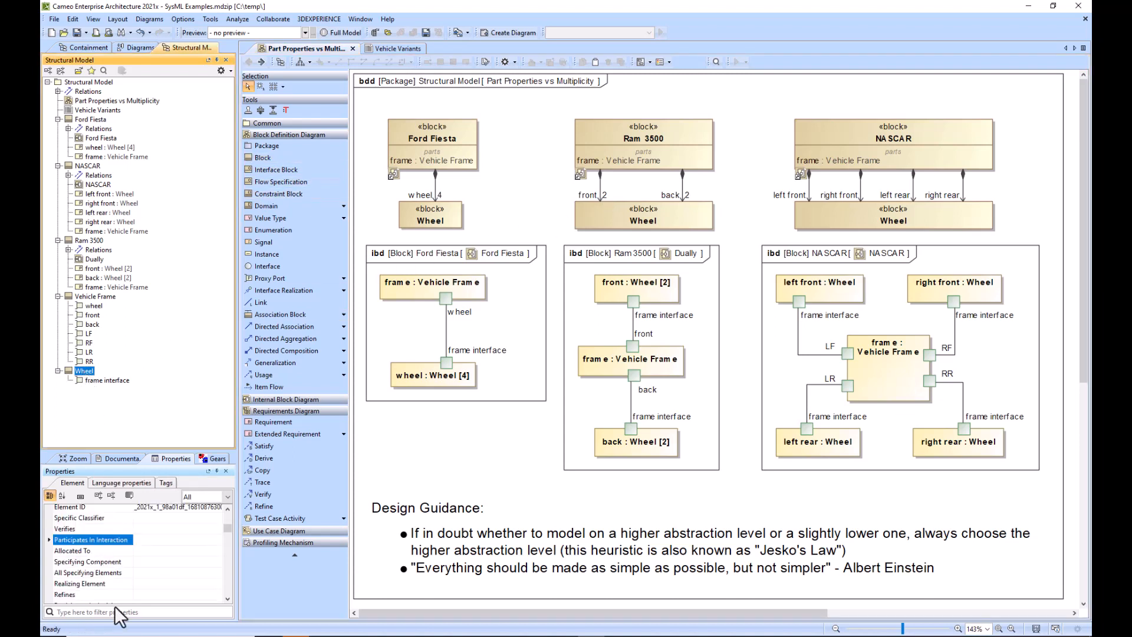
- Mark Wheel as abstract and add Normal Wheel and Dually Wheel blocks specializing it
{"action": "type", "text": "is ab"}
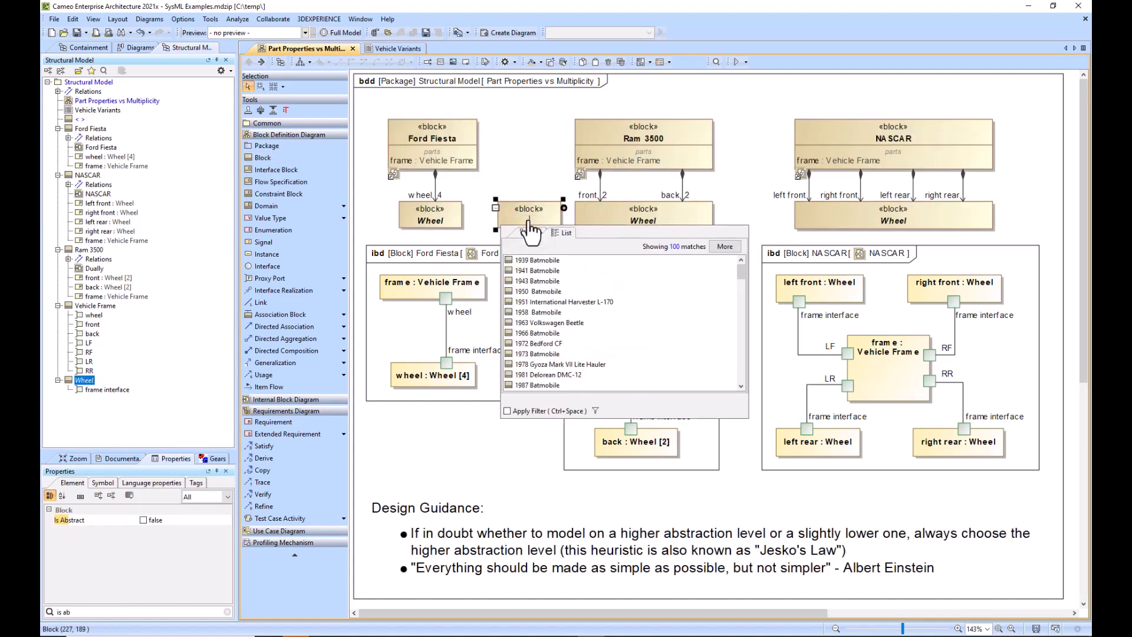
{"action": "type", "text": "Normal Wheel"}
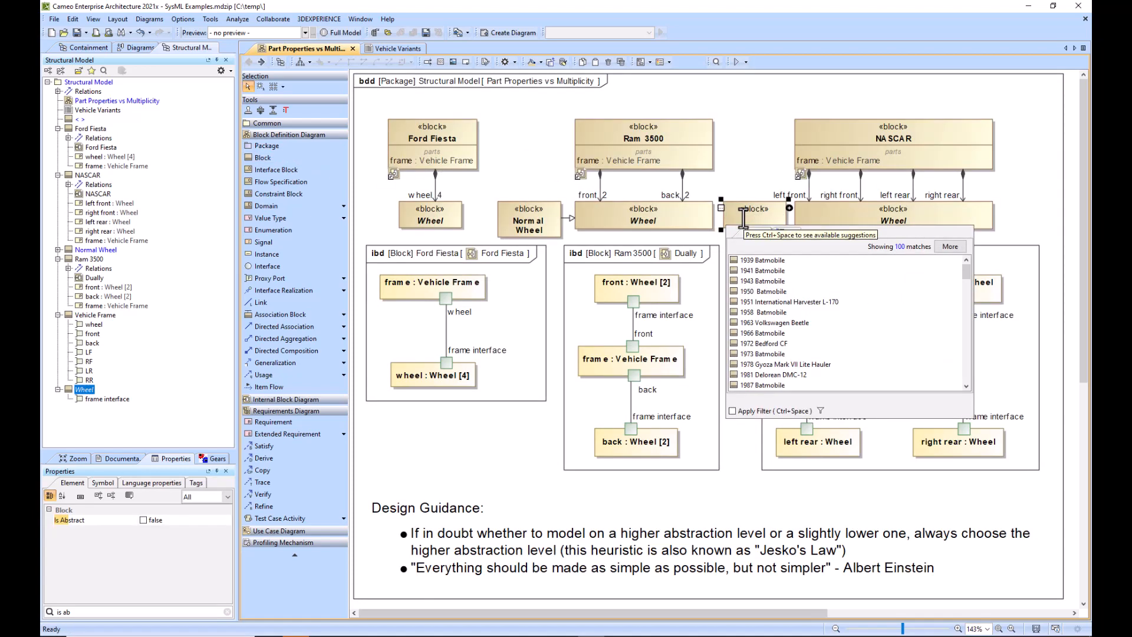
{"action": "type", "text": "Dually Wheel"}
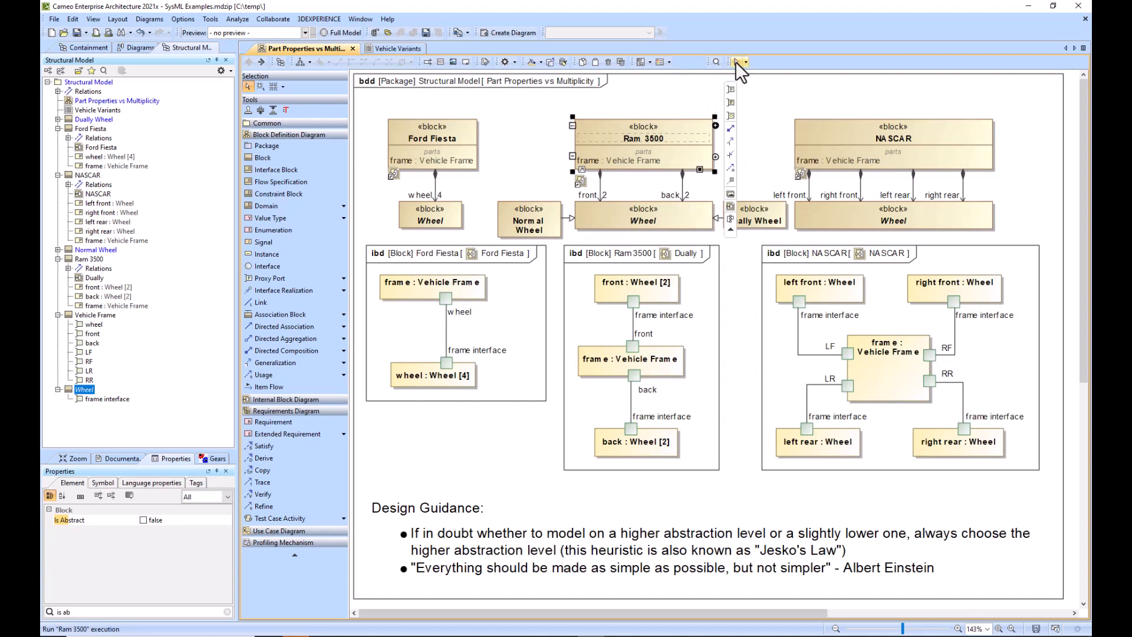
- Simulate Ram 3500 with back wheels as Dually Wheel and front wheels as Normal Wheel
{"action": "left_click", "coordinate": [734, 61]}
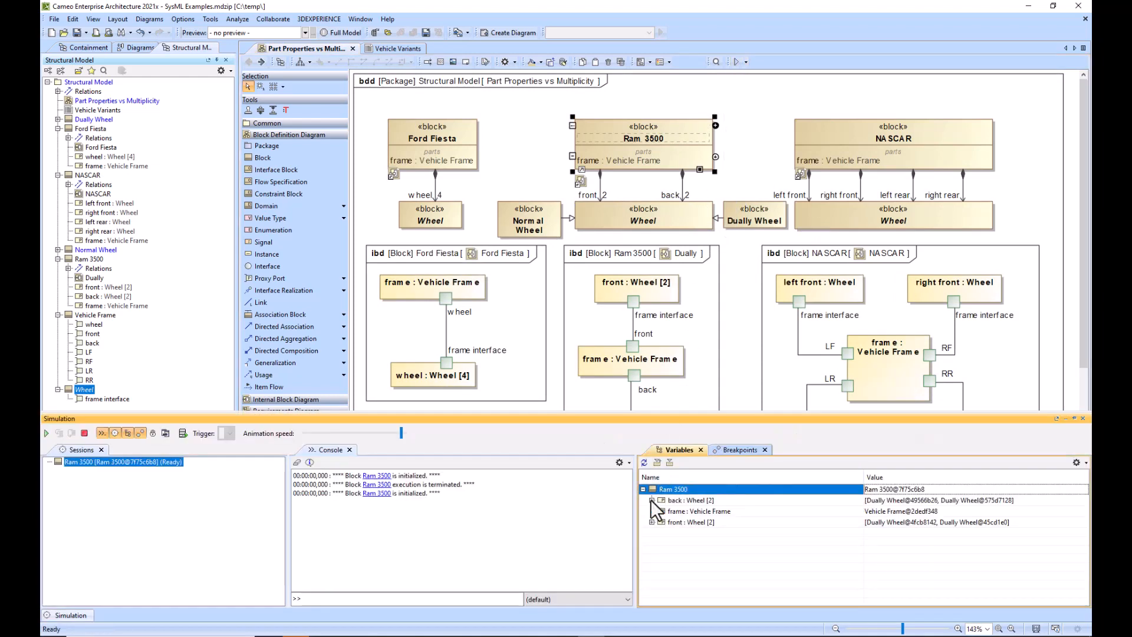
{"action": "left_click", "coordinate": [651, 500]}
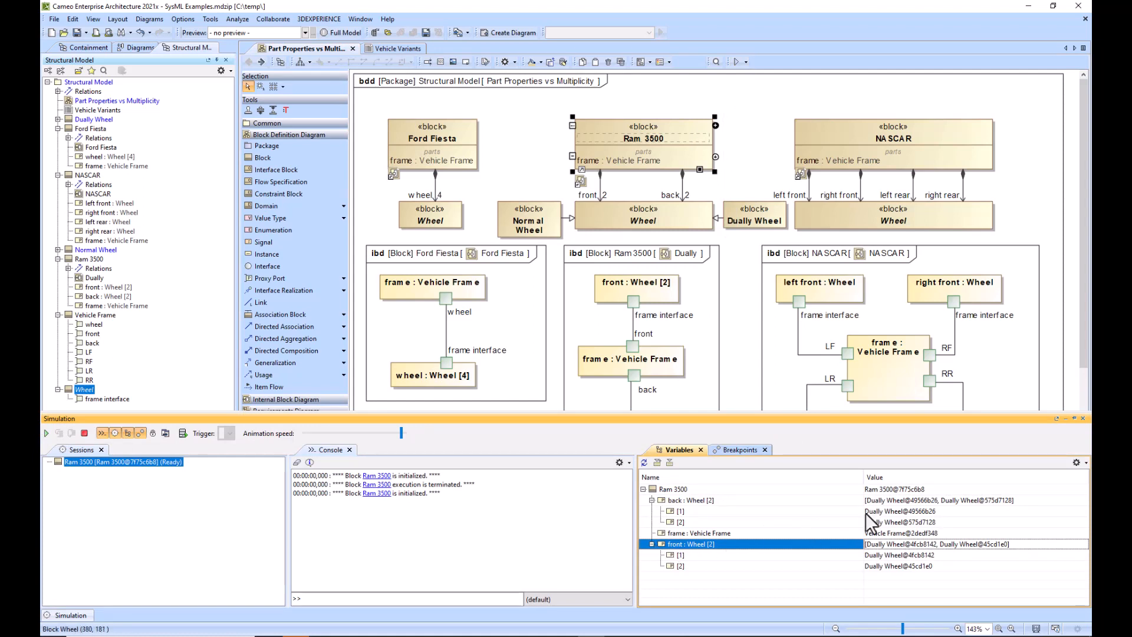
{"action": "mouse_move", "coordinate": [711, 210]}
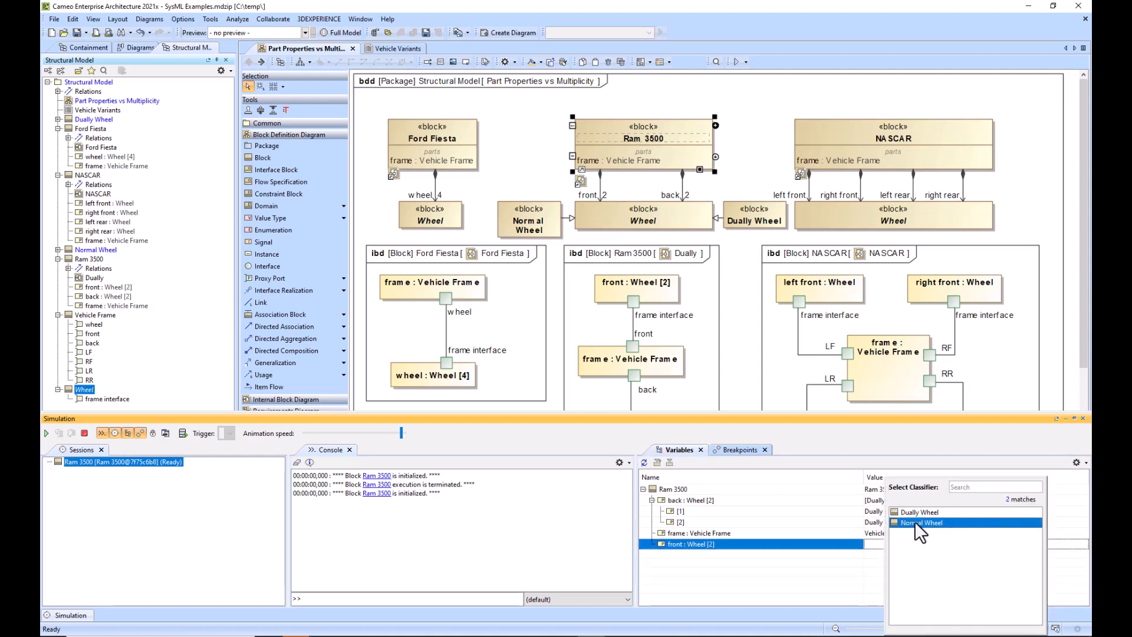
{"action": "left_click", "coordinate": [925, 522]}
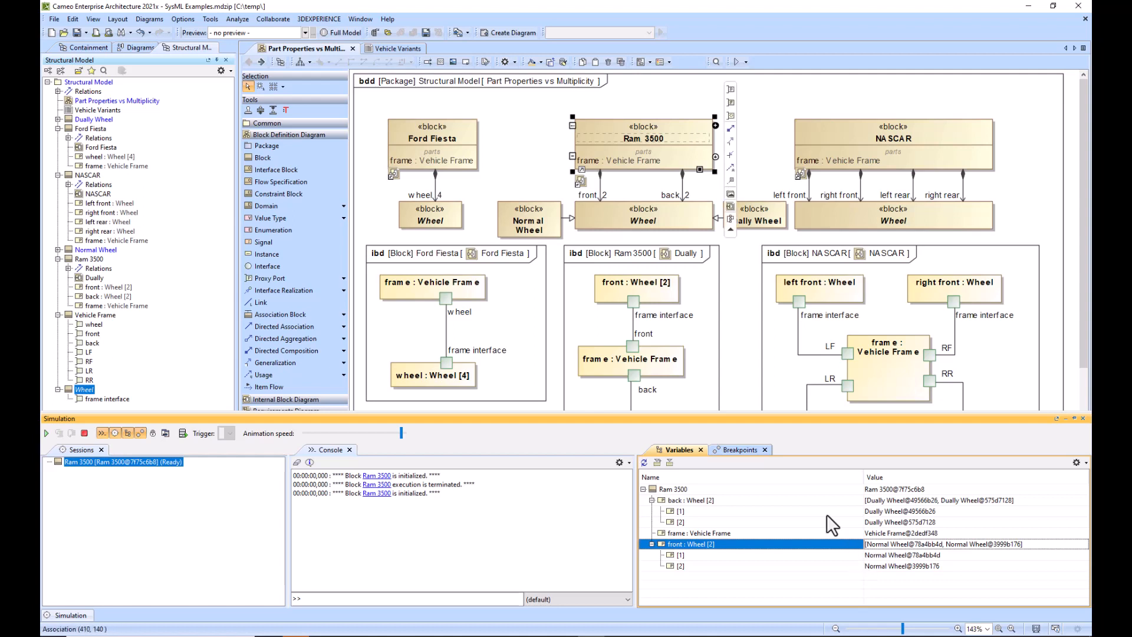
{"action": "mouse_move", "coordinate": [605, 201]}
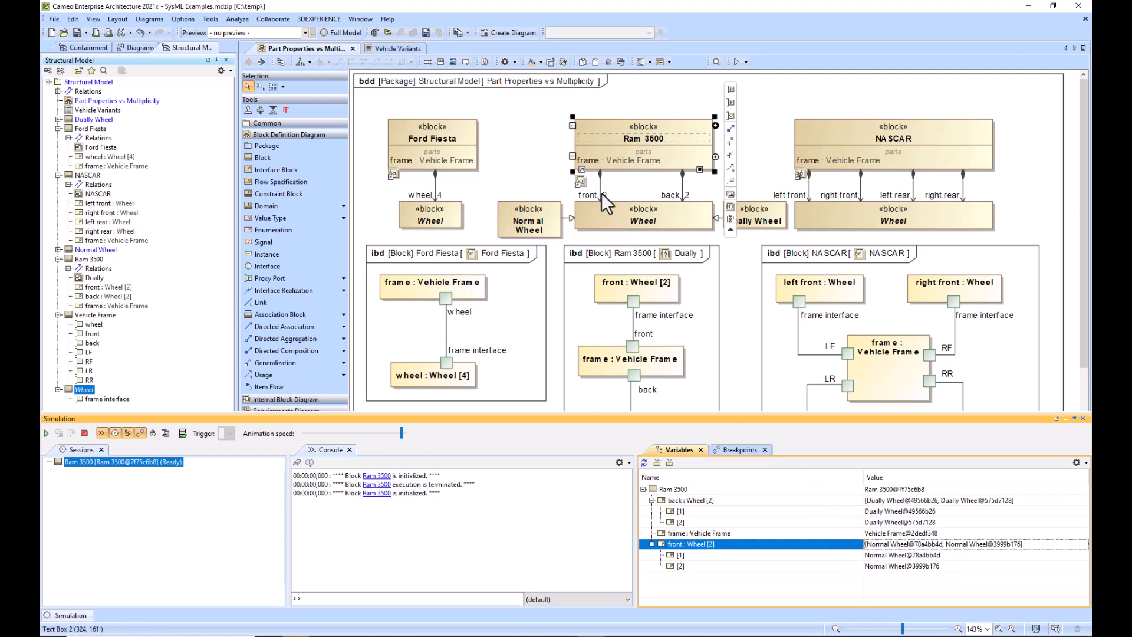
{"action": "mouse_move", "coordinate": [606, 195]}
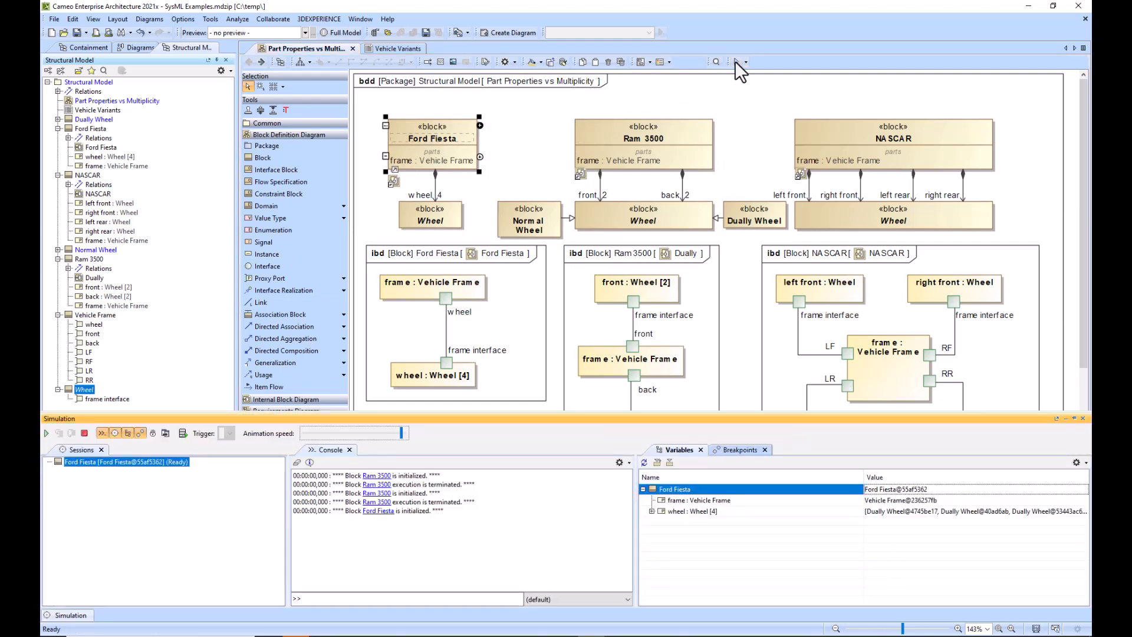
- Reassign the Ford Fiesta's wheel : Wheel [4] value from Dually Wheel to Normal Wheel
{"action": "left_click", "coordinate": [652, 511]}
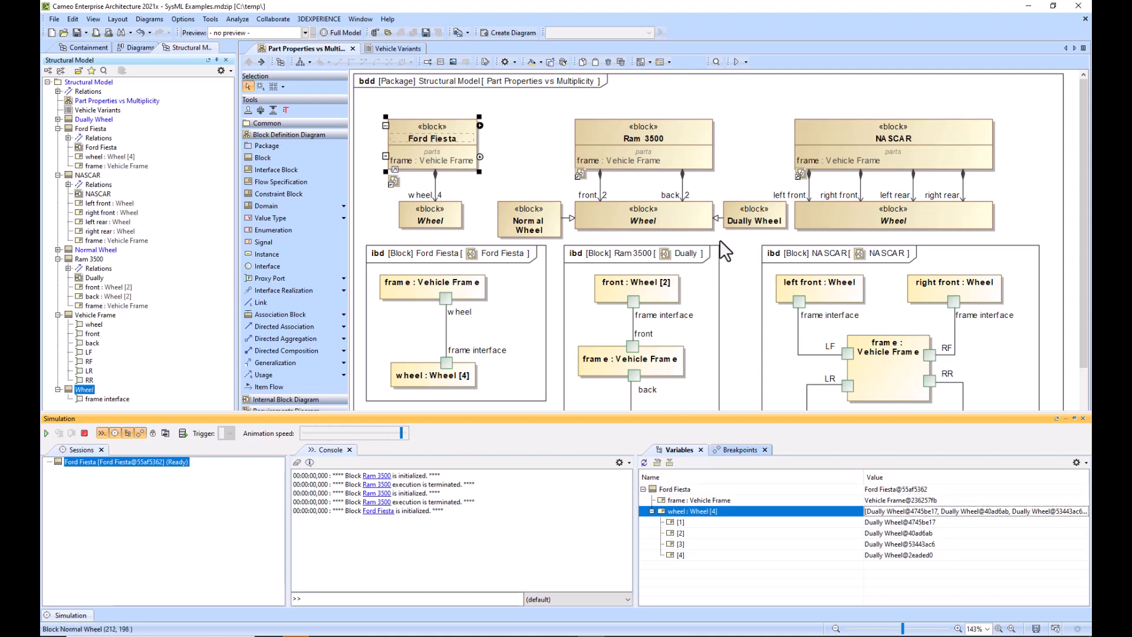
{"action": "right_click", "coordinate": [680, 522]}
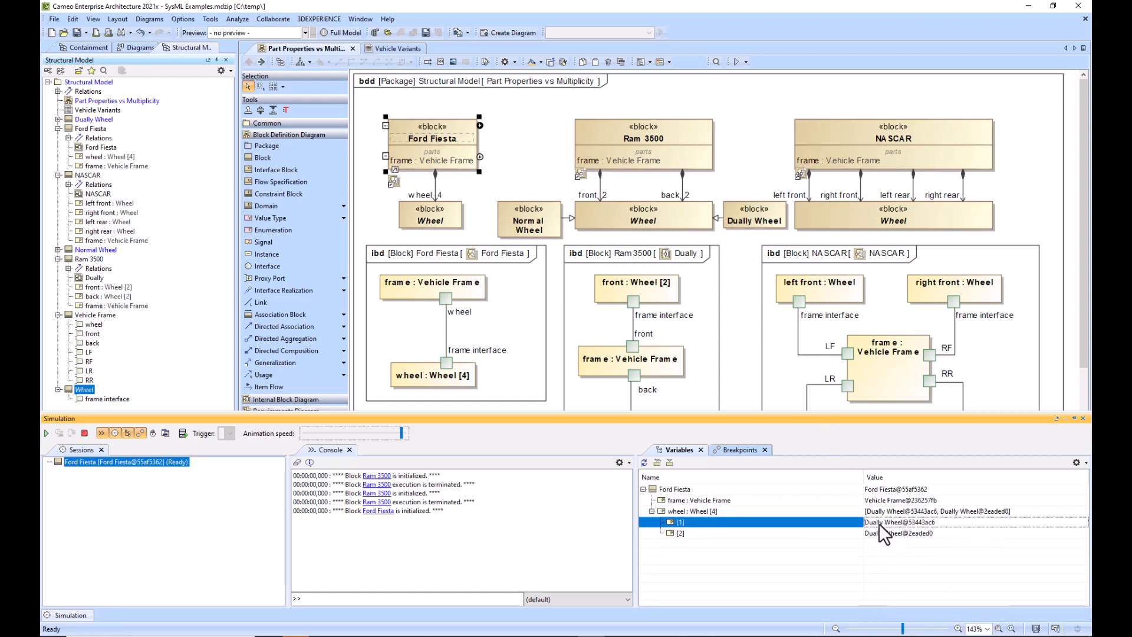
{"action": "right_click", "coordinate": [692, 511]}
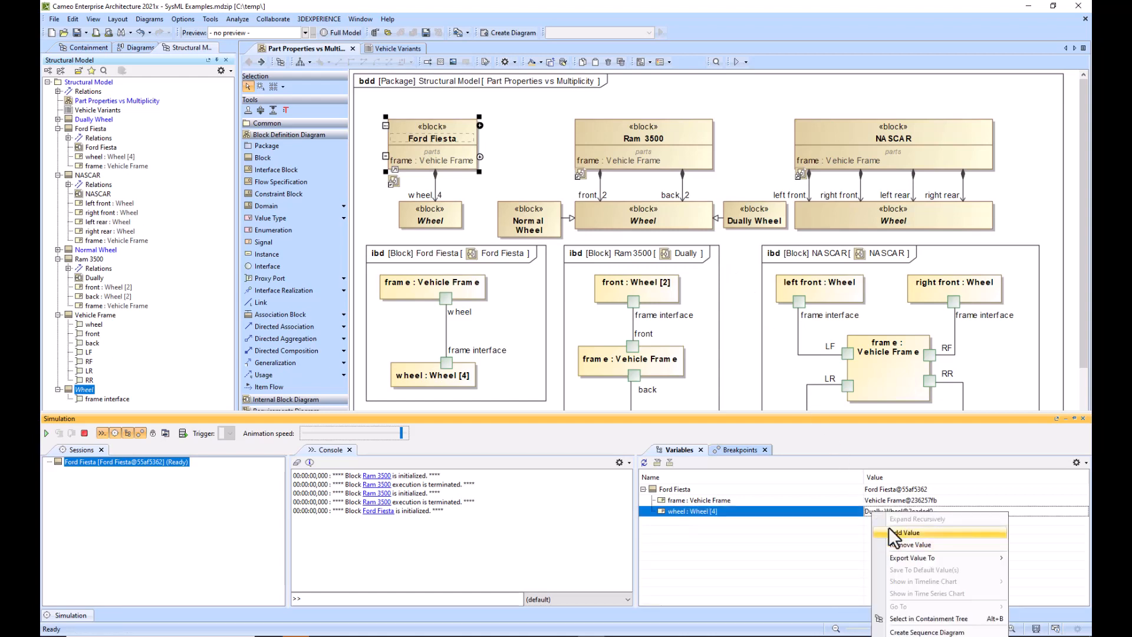
{"action": "left_click", "coordinate": [908, 532]}
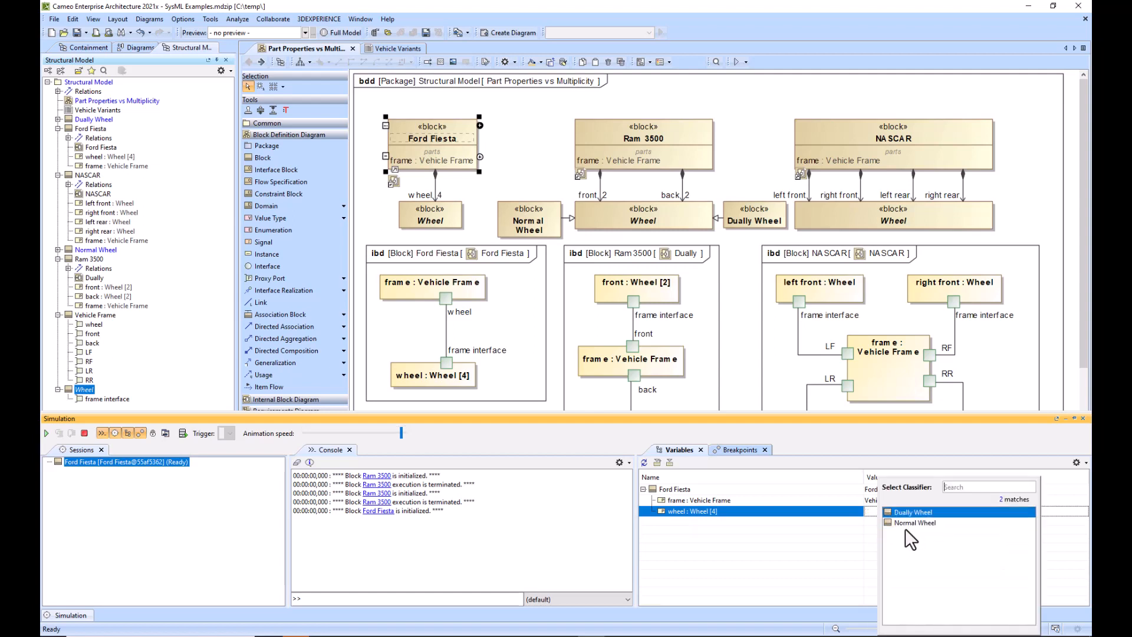
{"action": "left_click", "coordinate": [915, 523]}
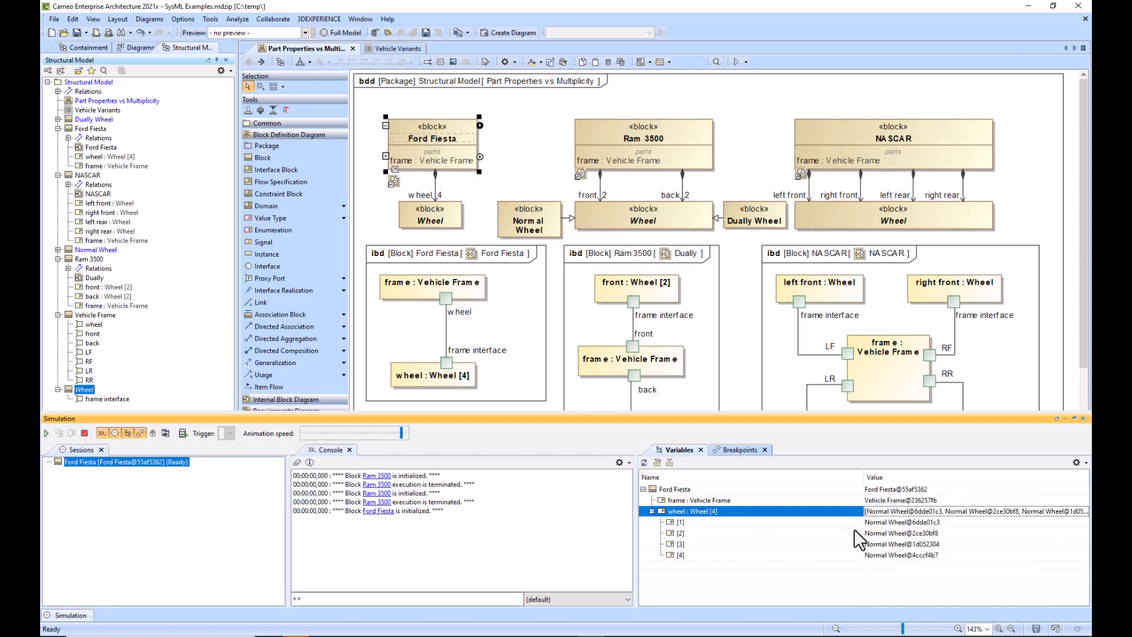
{"action": "mouse_move", "coordinate": [872, 540]}
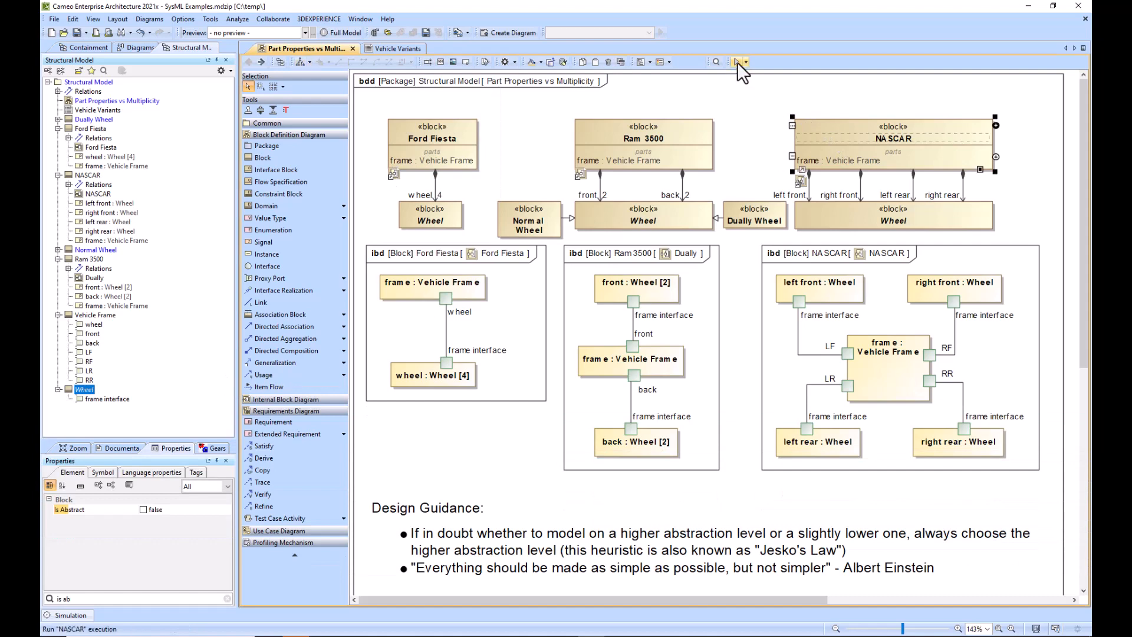
- Simulate NASCAR and give each wheel part, left front through right rear, a Normal Wheel instance
{"action": "left_click", "coordinate": [734, 62]}
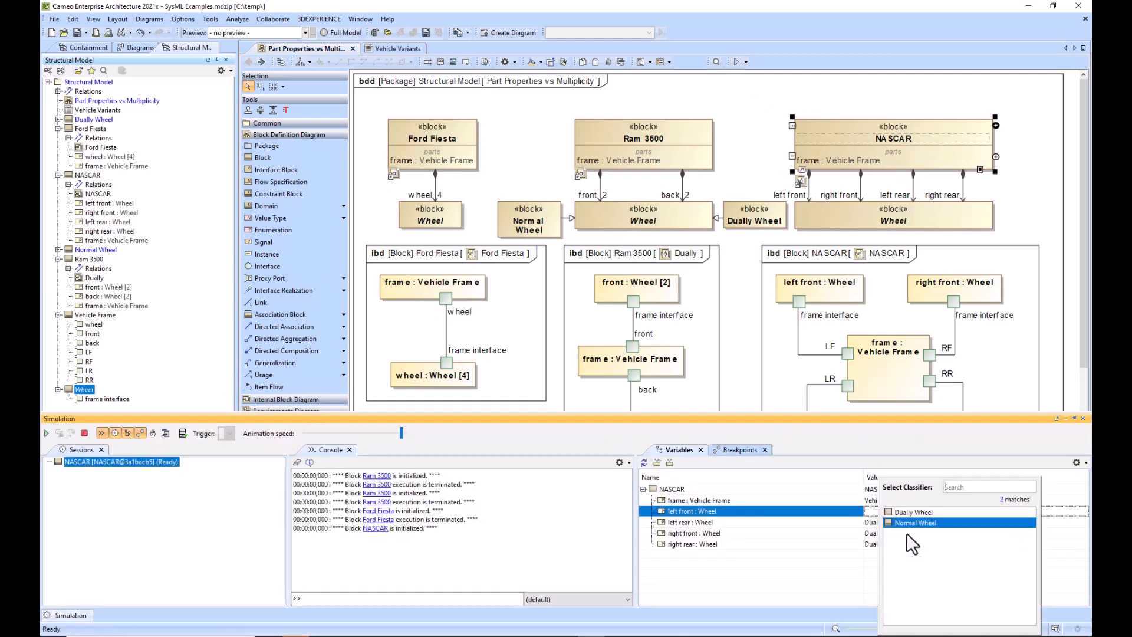
{"action": "left_click", "coordinate": [915, 522]}
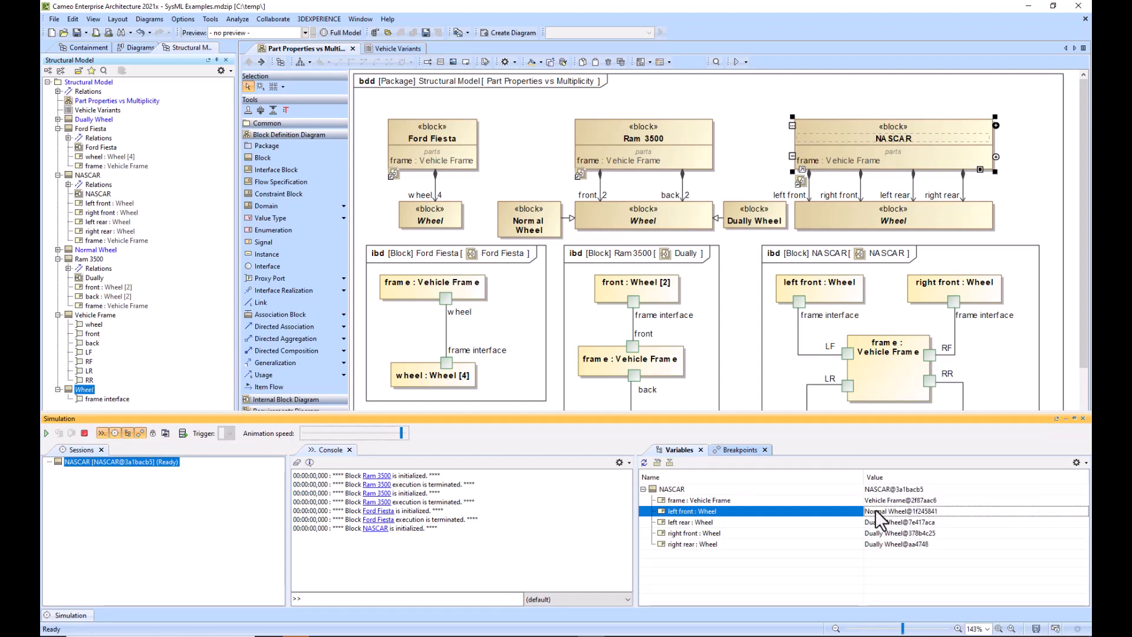
{"action": "right_click", "coordinate": [690, 522]}
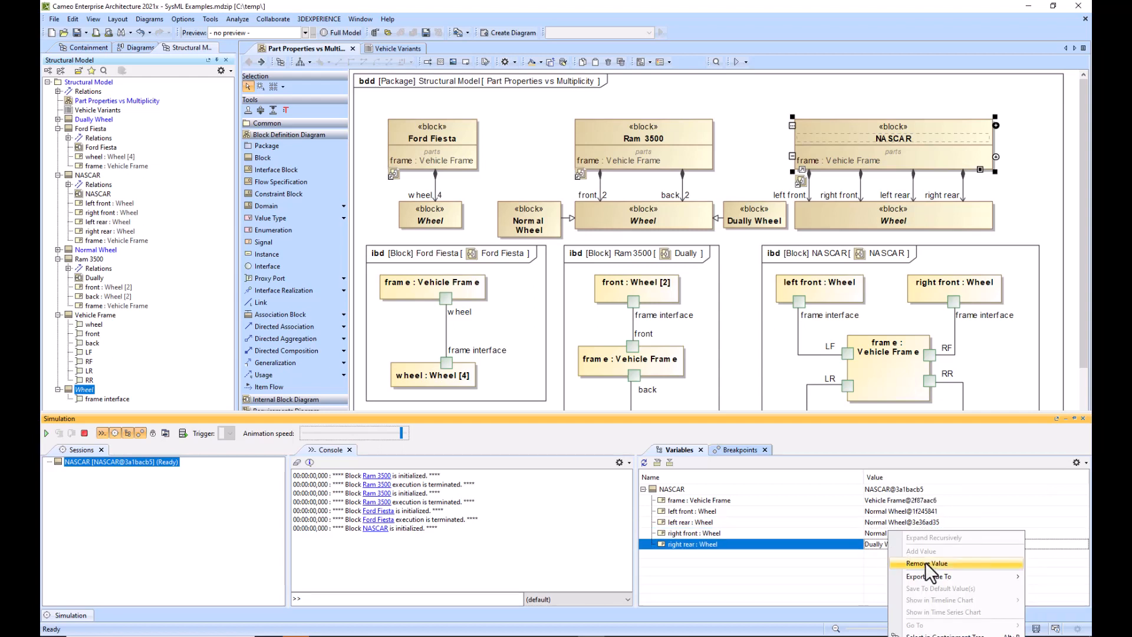
{"action": "left_click", "coordinate": [921, 551]}
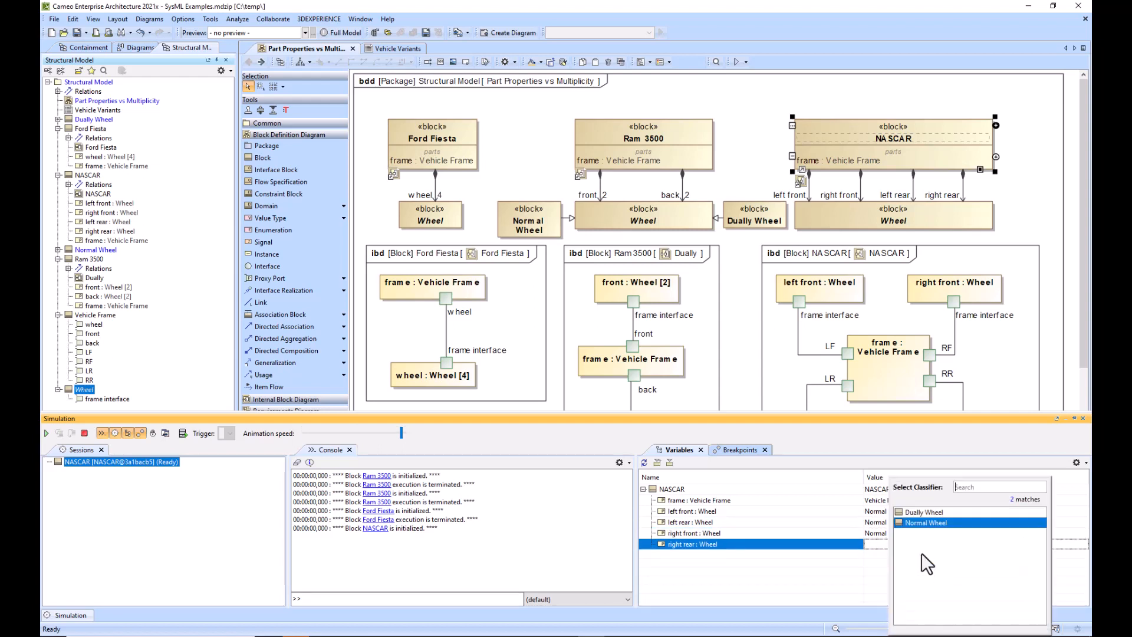
{"action": "left_click", "coordinate": [926, 522]}
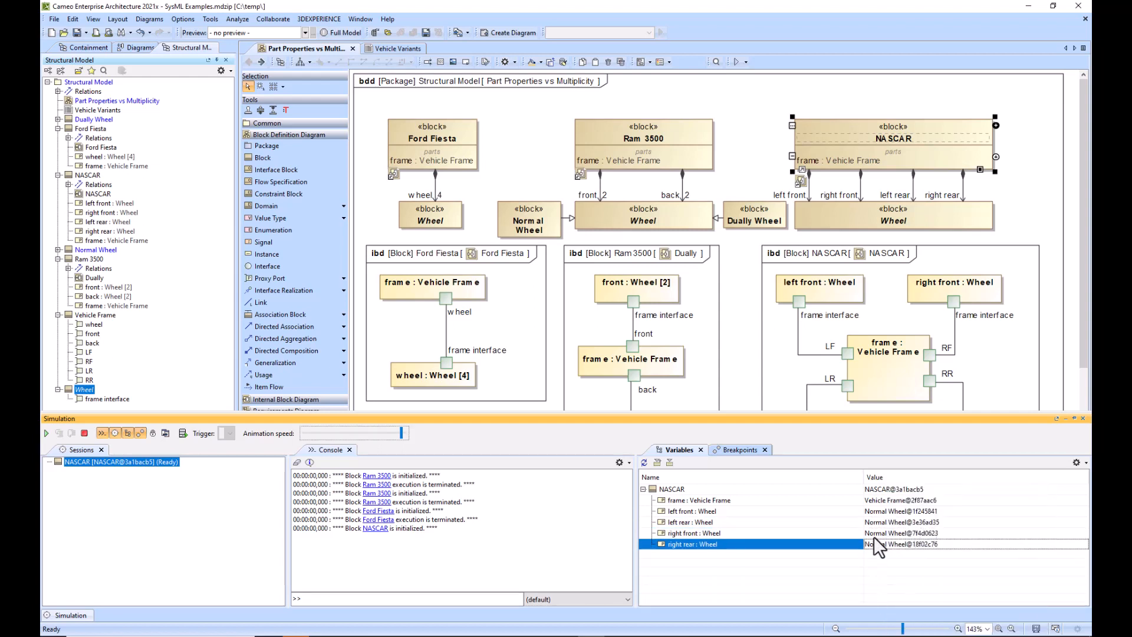
{"action": "mouse_move", "coordinate": [949, 511]}
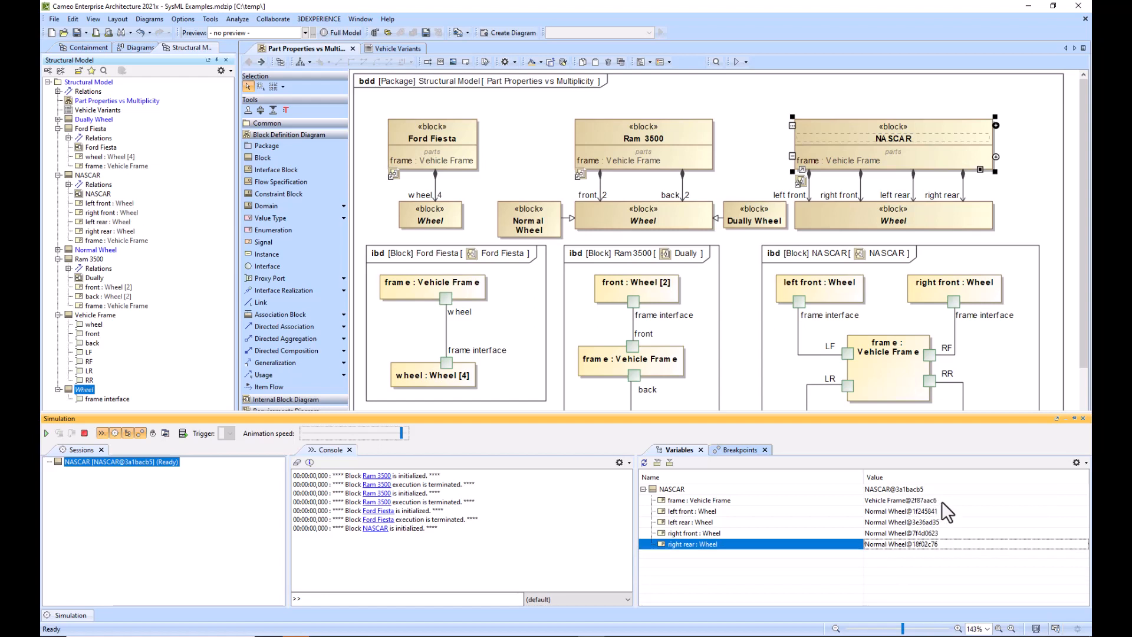
{"action": "mouse_move", "coordinate": [753, 309]}
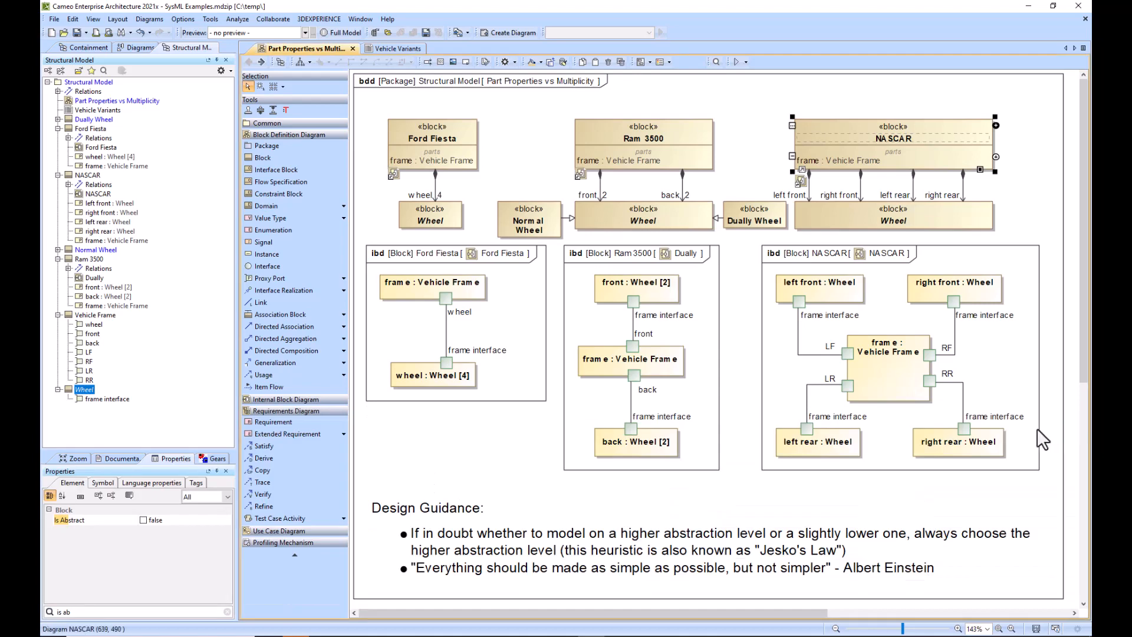
{"action": "mouse_move", "coordinate": [745, 484]}
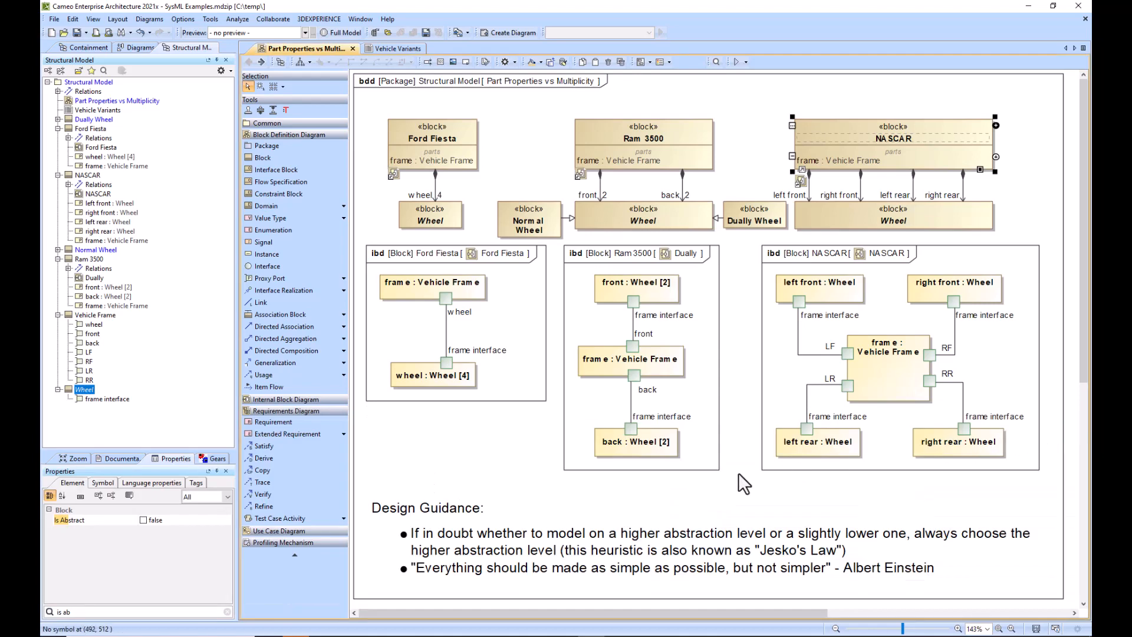